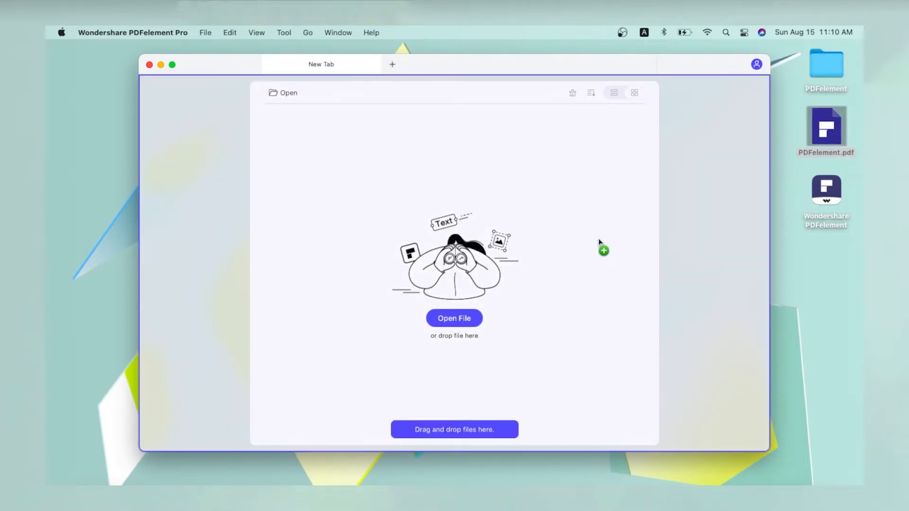
Open the Pottery Workshops PDF and launch the batch PDF Converter from Tools
left_click(454, 318)
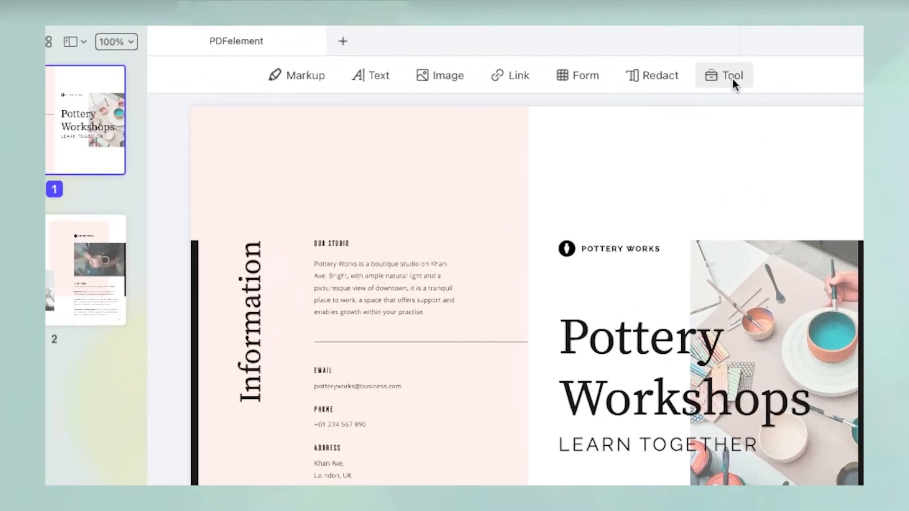
left_click(731, 75)
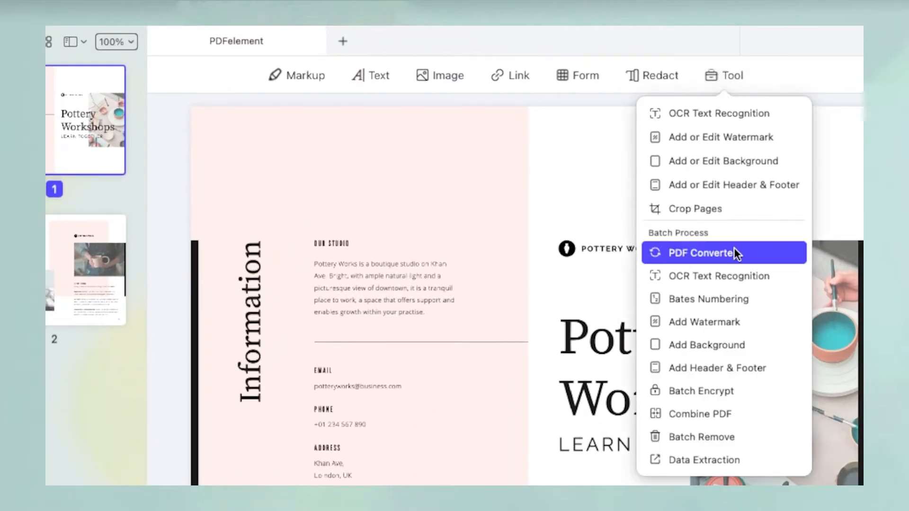
left_click(701, 252)
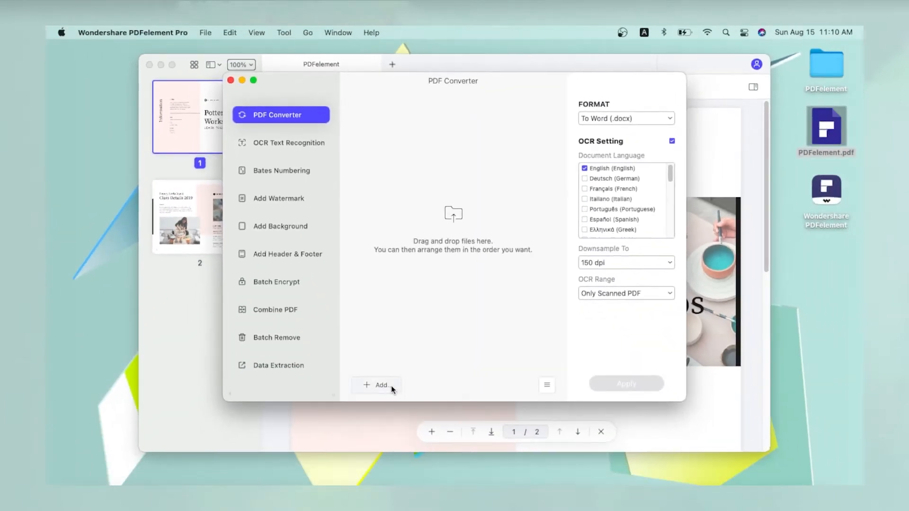
Add PDFelement.pdf, choose To PowerPoint (.pptx) as the output format, and apply
left_click(376, 385)
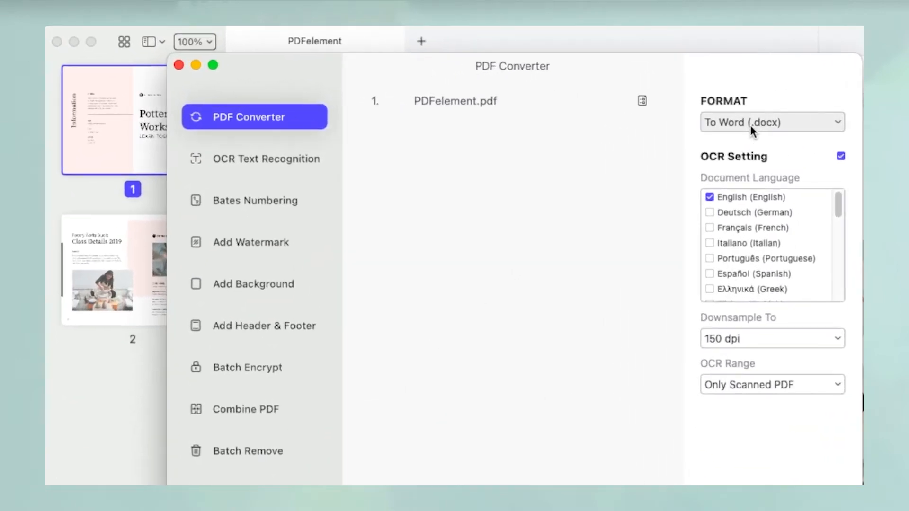
left_click(771, 121)
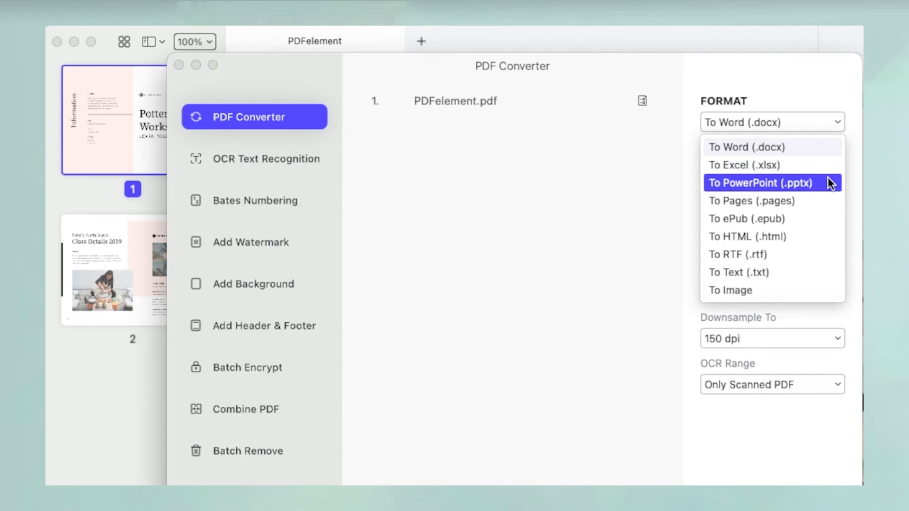
left_click(760, 183)
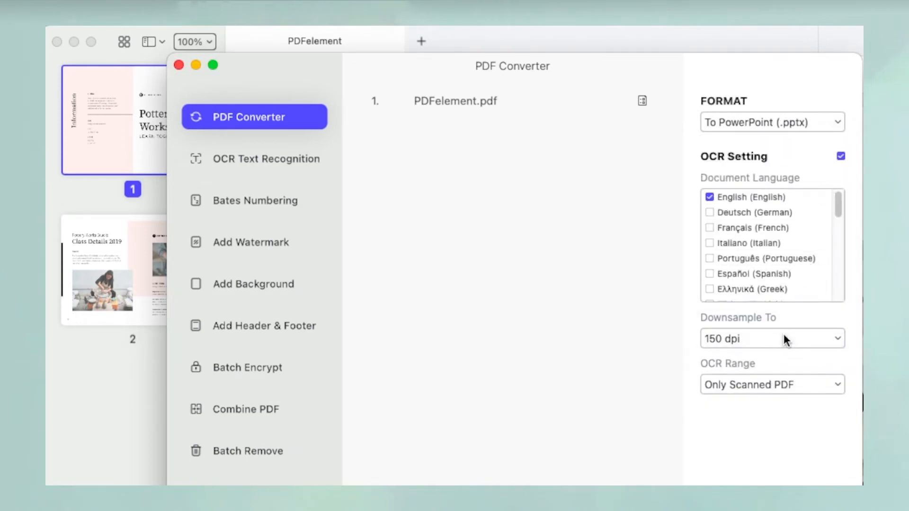
left_click(625, 383)
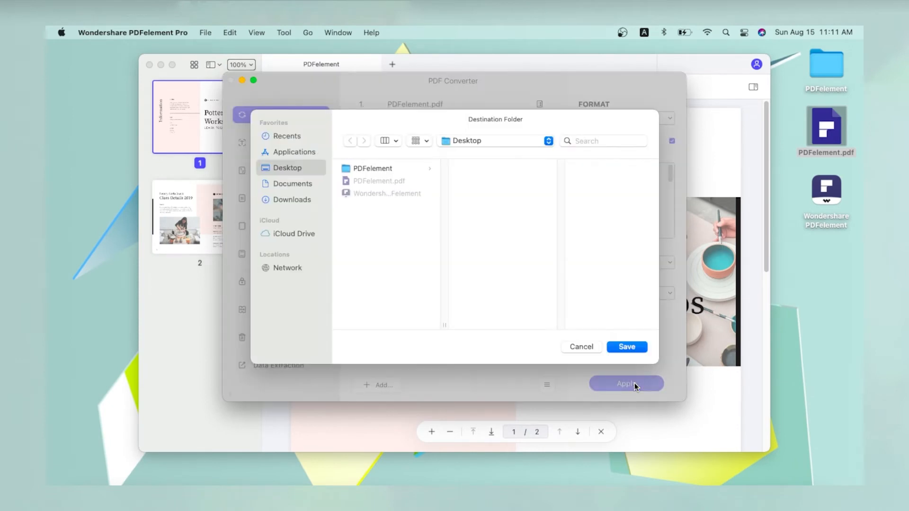
mouse_move(307, 174)
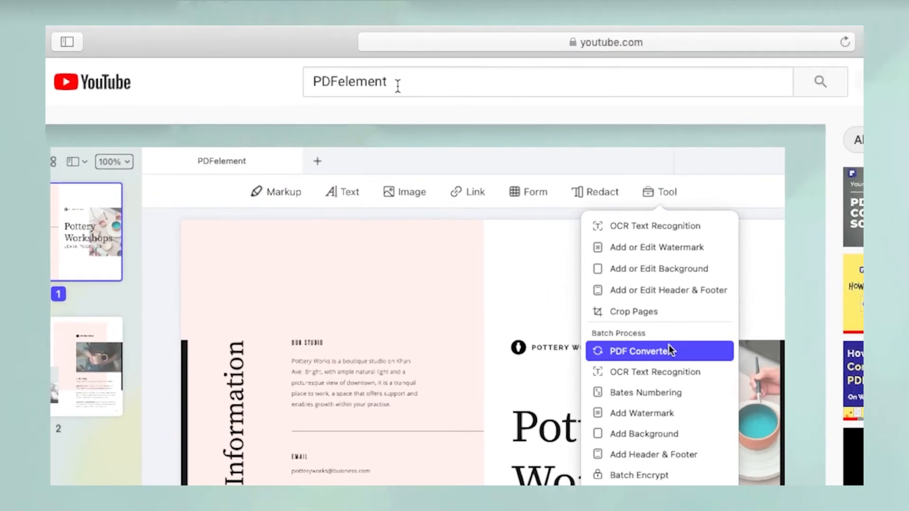
Find and open the 'How to Convert a PDF to a Keynote File' video, then like it
left_click(639, 351)
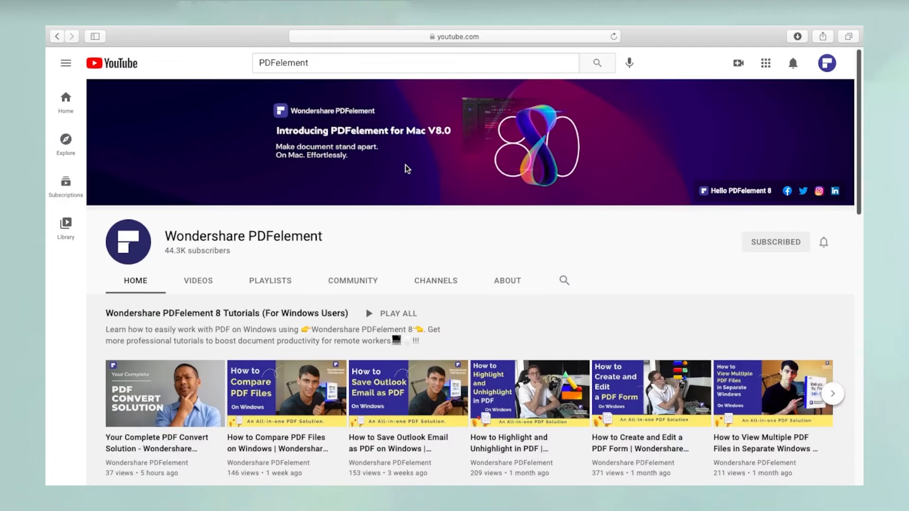
left_click(165, 393)
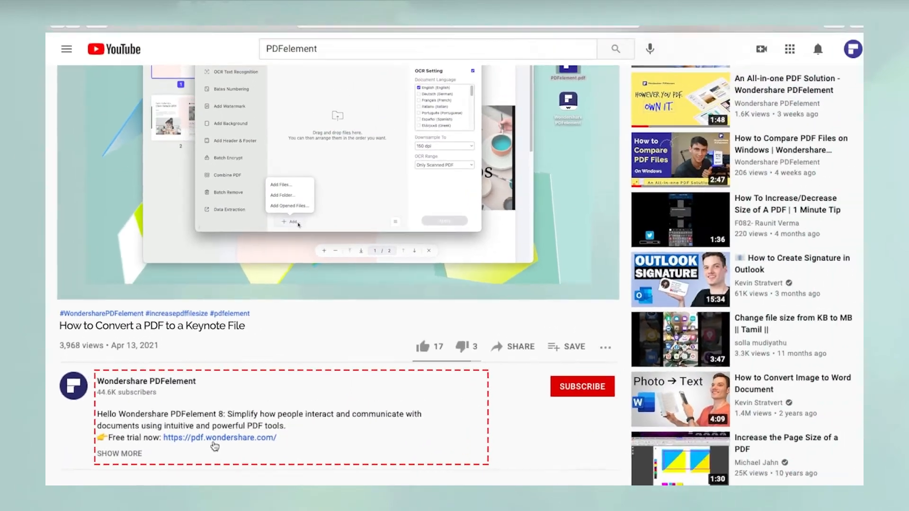
left_click(220, 438)
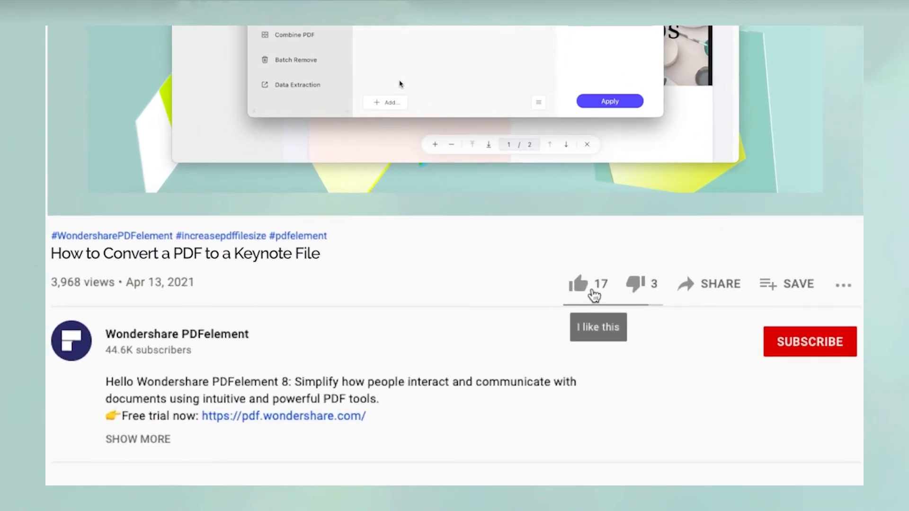
left_click(809, 341)
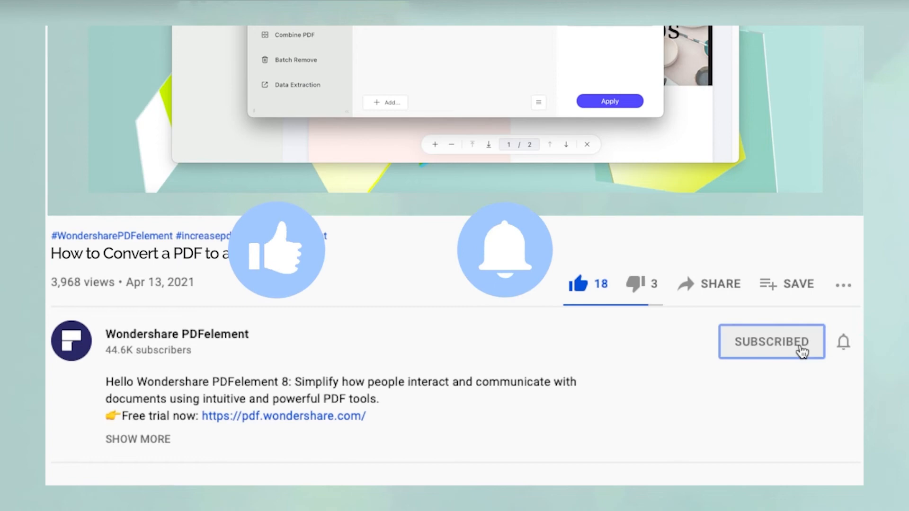